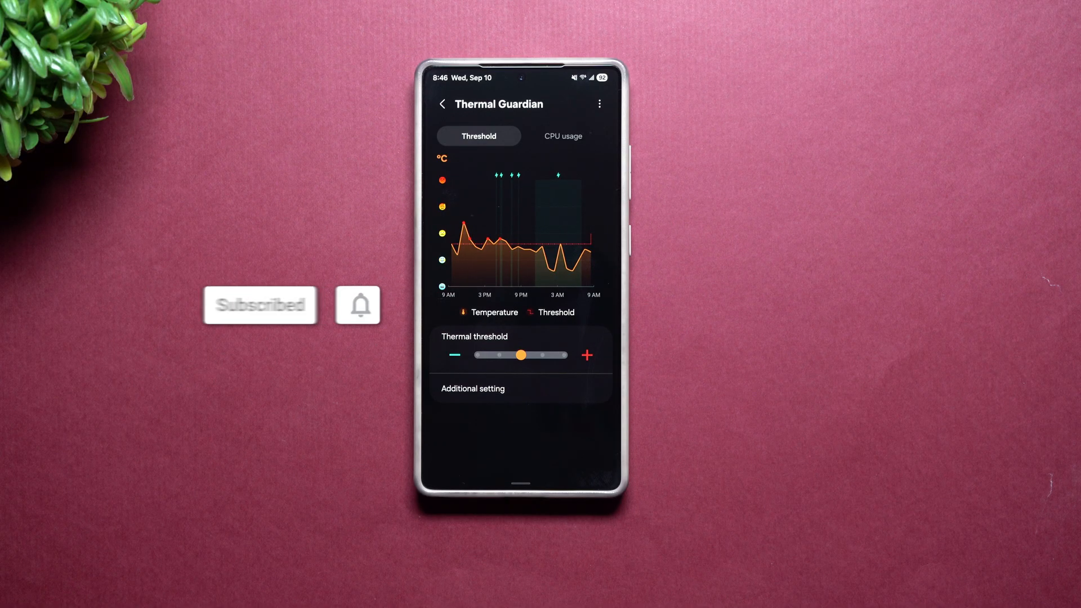
Leave Thermal Guardian and go back to the phone's app drawer.
left_click(358, 305)
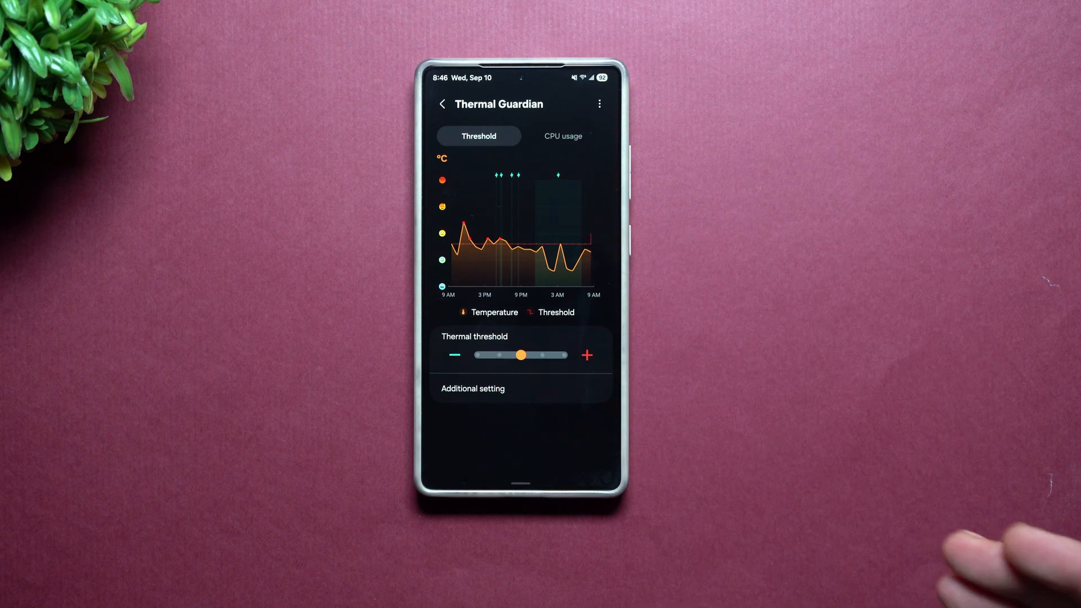
mouse_move(999, 565)
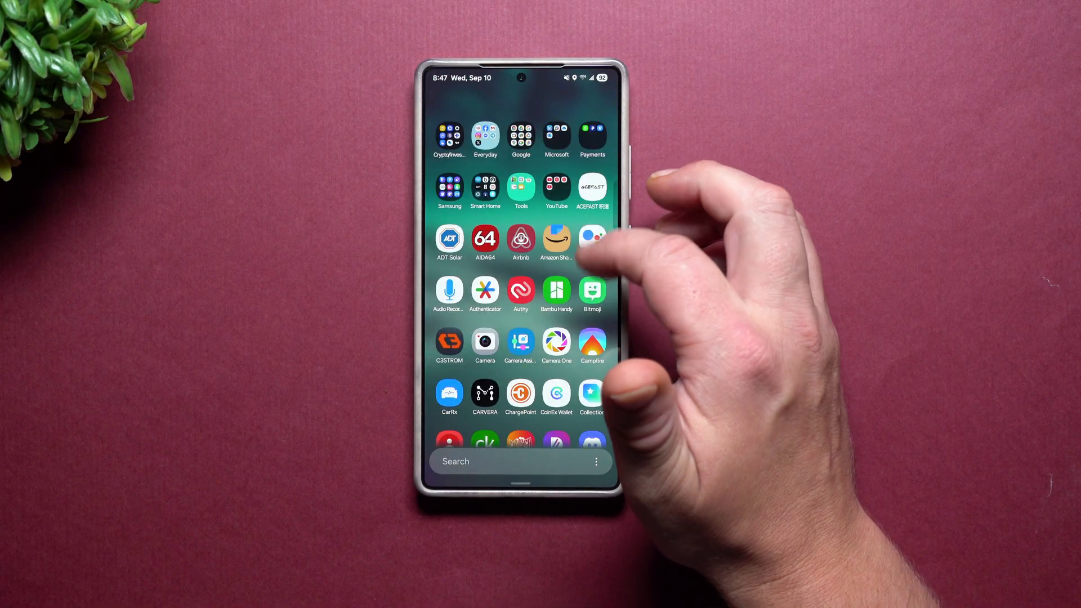
Launch Good Guardians from the second page of the Samsung folder.
left_click(449, 191)
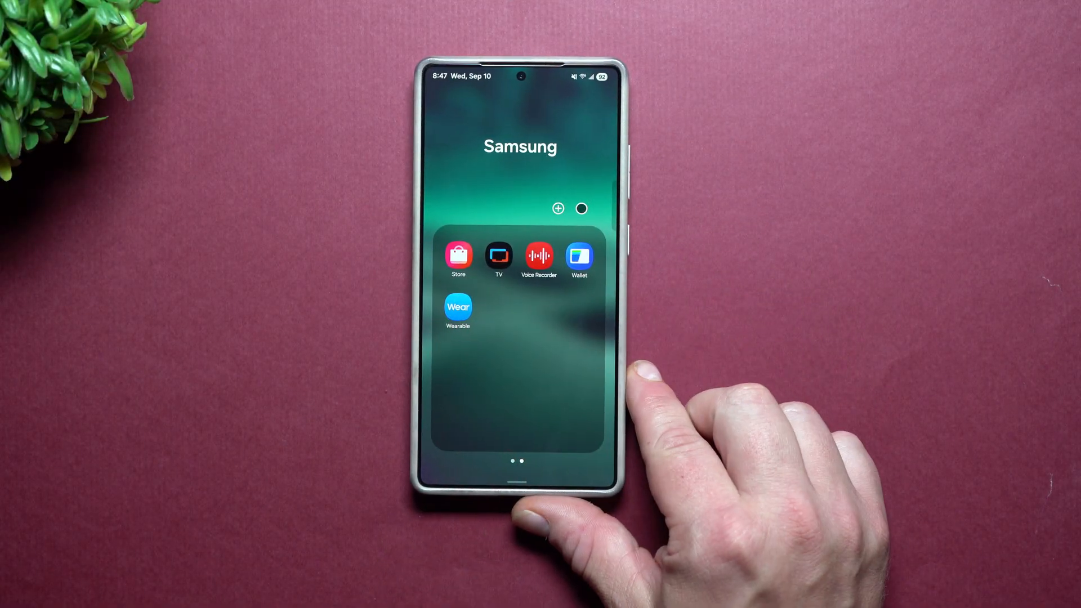
scroll("left", 3)
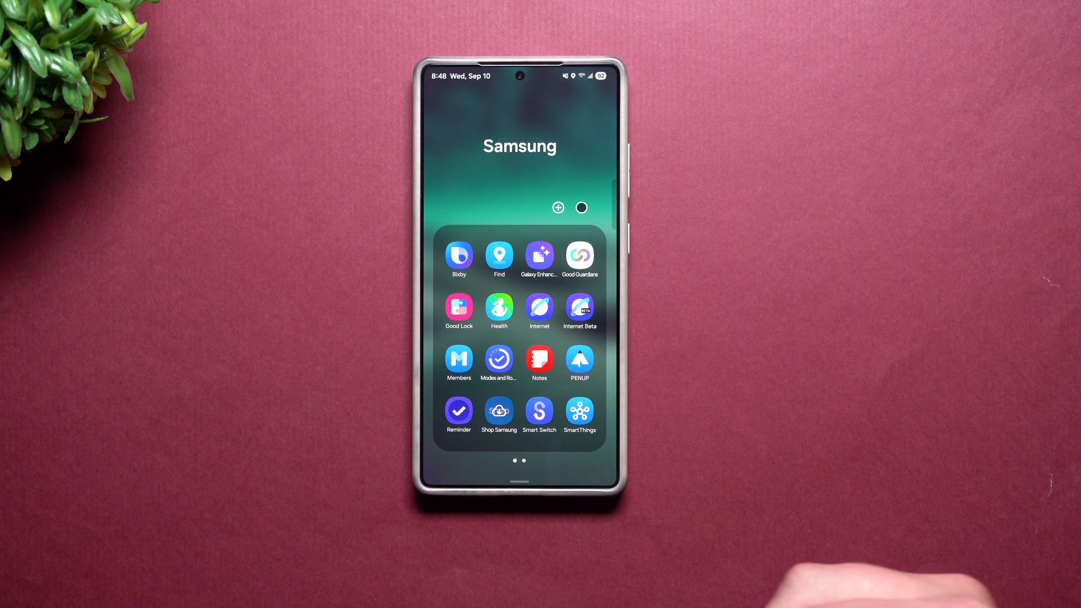
left_click(580, 255)
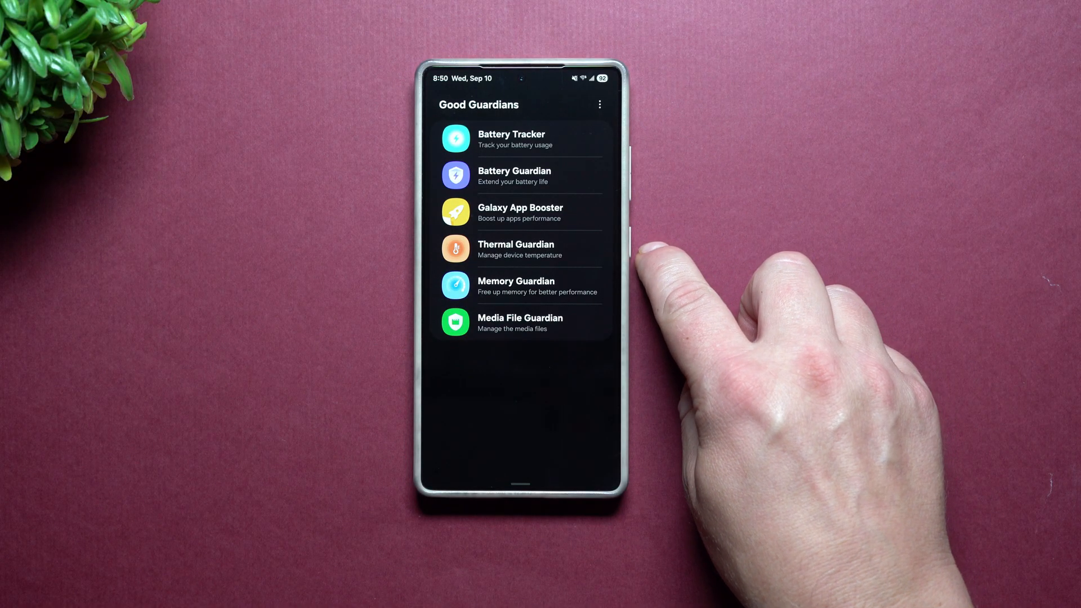
Open Thermal Guardian, then view and dismiss the thermal threshold tooltip.
left_click(515, 249)
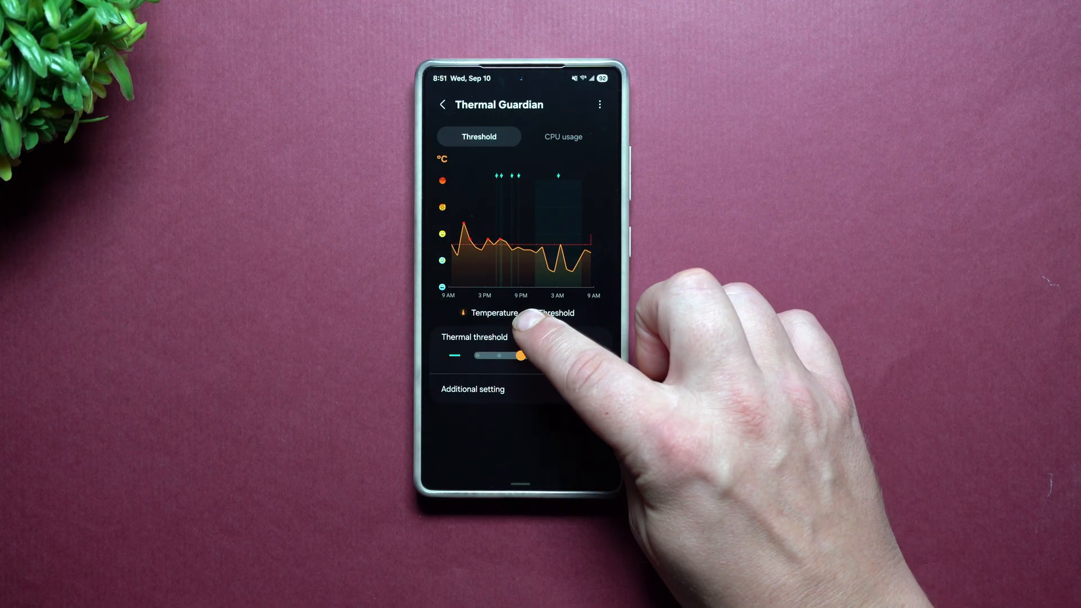
left_click(520, 356)
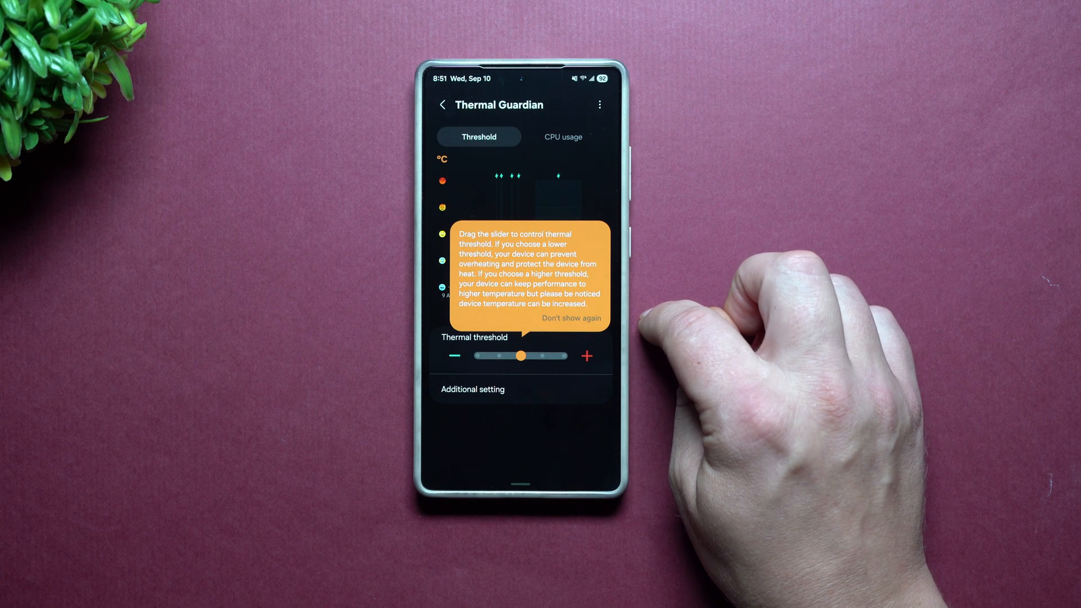
left_click(571, 317)
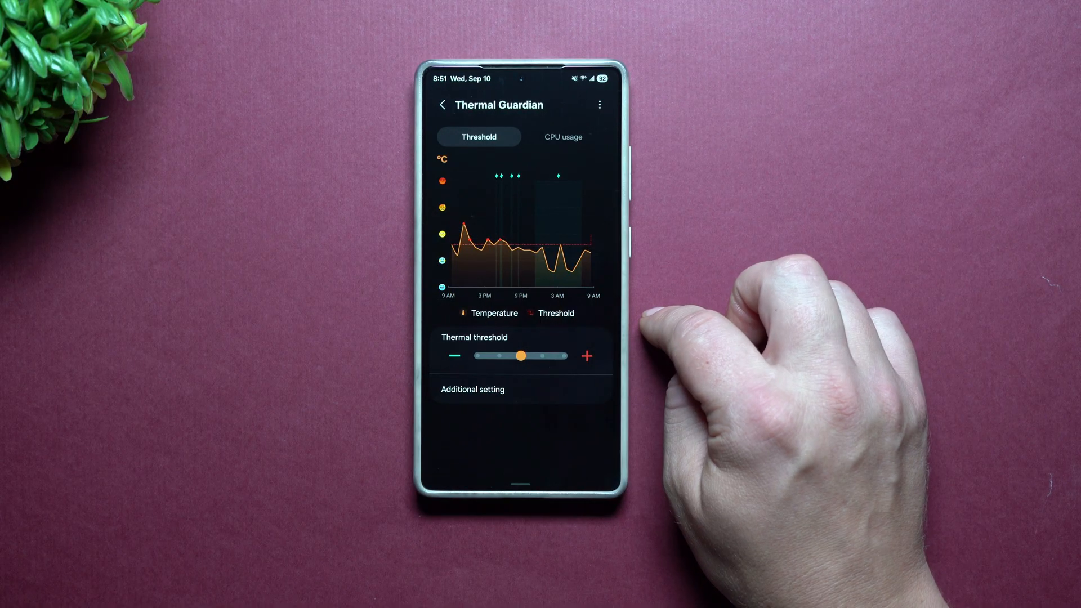
Set the threshold to minimum, dismiss the prompt, and expand the Environment reason.
left_click(455, 355)
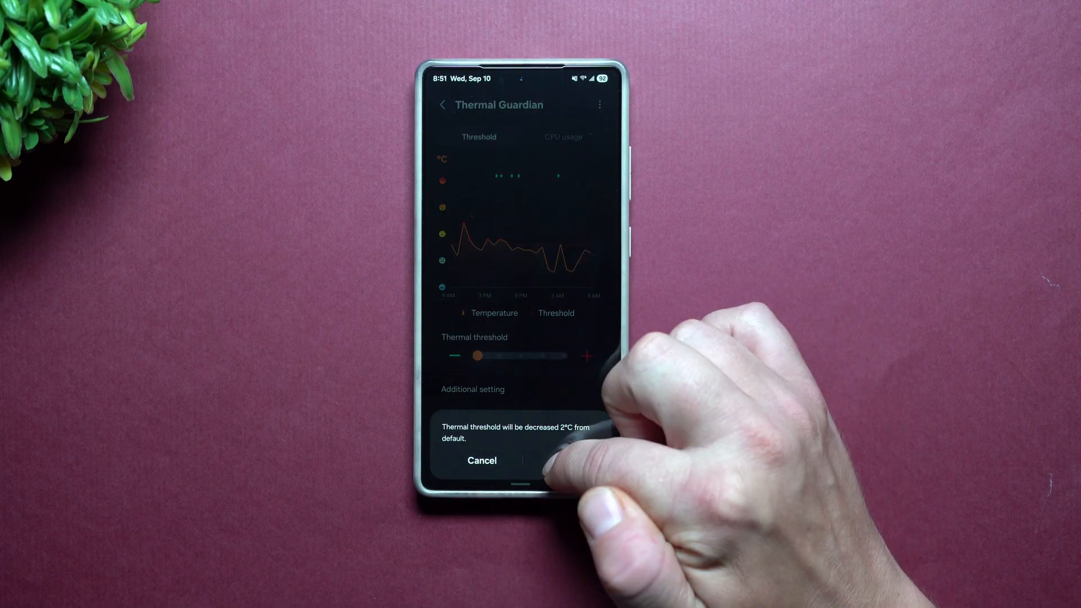
left_click(481, 460)
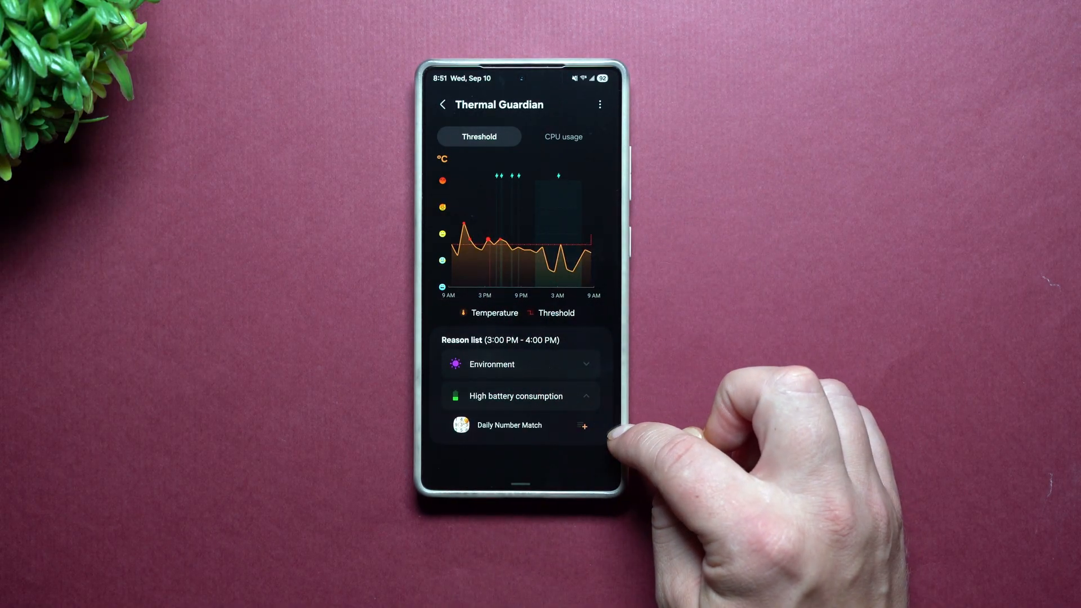
left_click(492, 365)
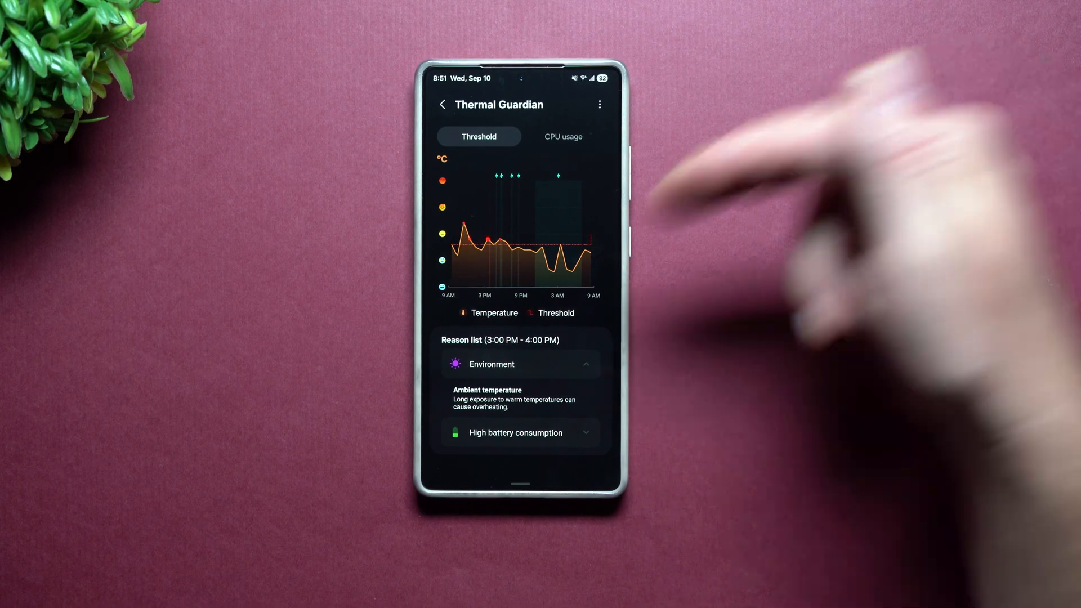
mouse_move(593, 262)
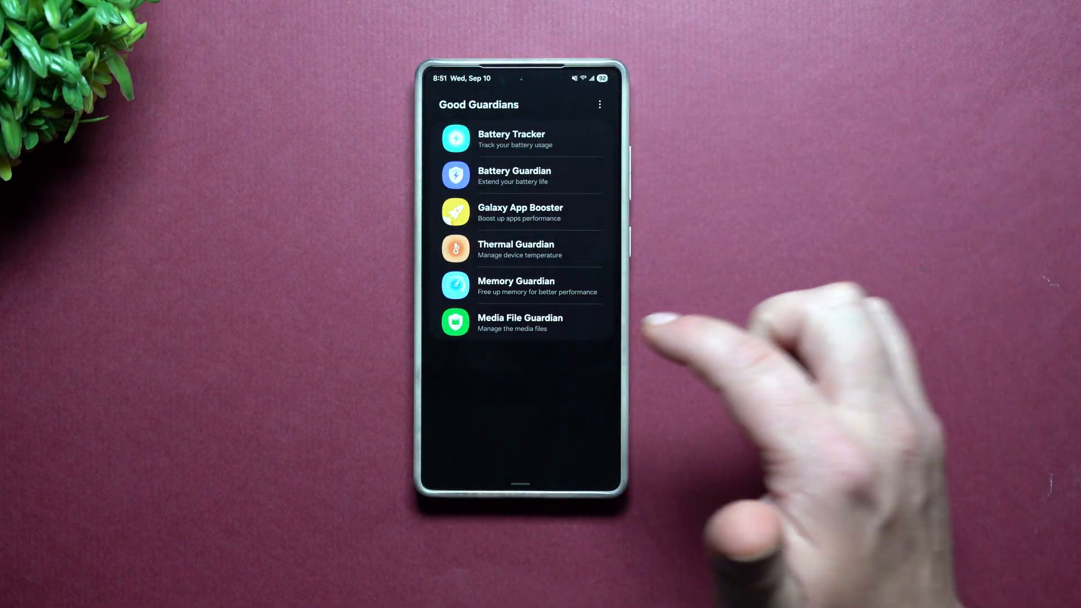
Reopen Thermal Guardian and apply the maximum +2°C threshold increase.
left_click(515, 249)
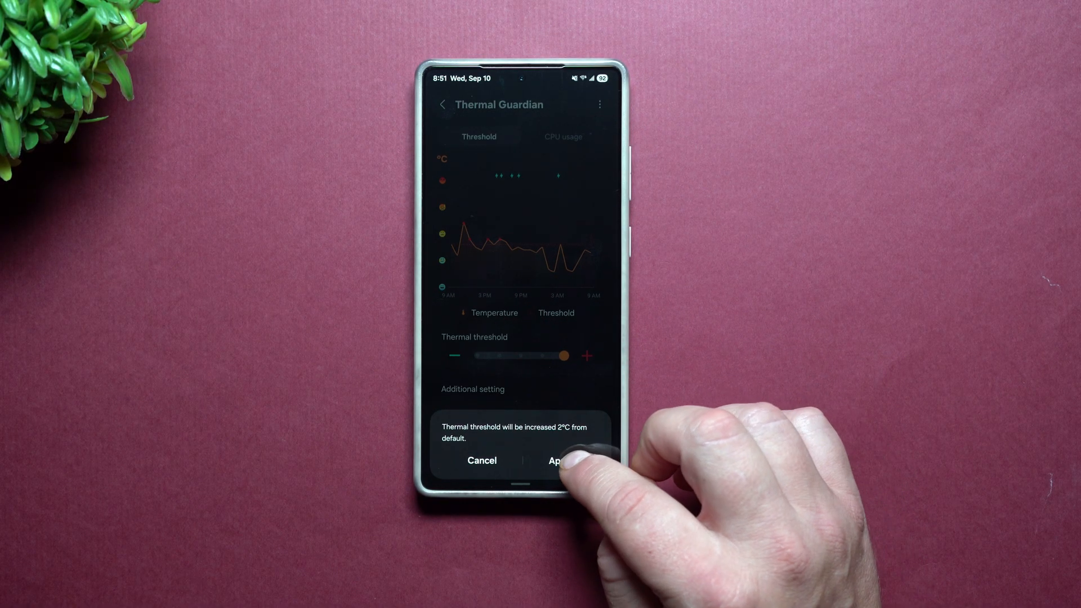
left_click(556, 461)
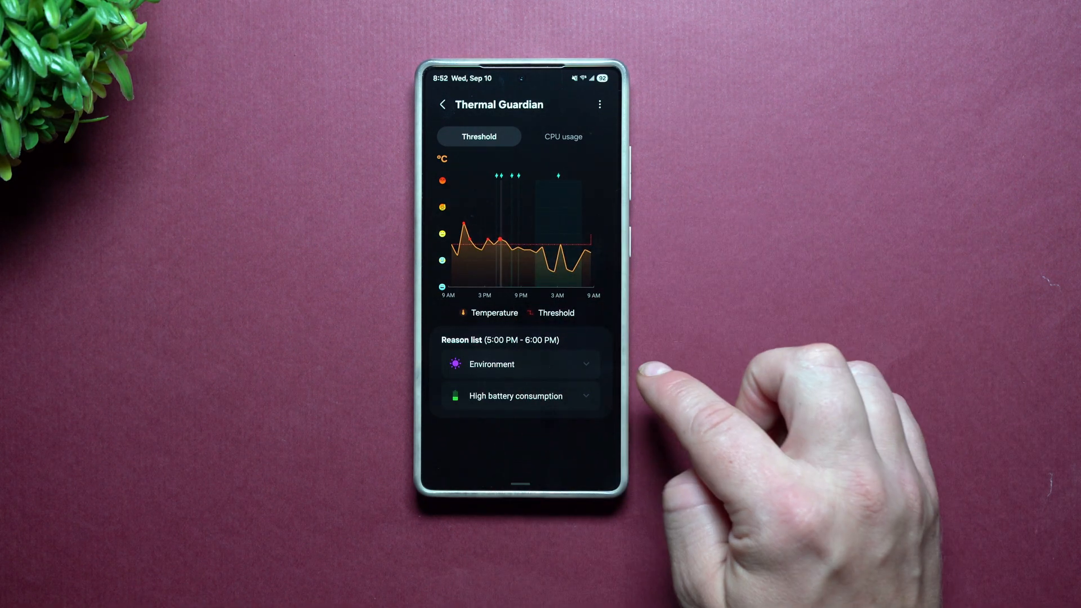
Expand the Environment and High battery consumption overheating reasons.
left_click(520, 364)
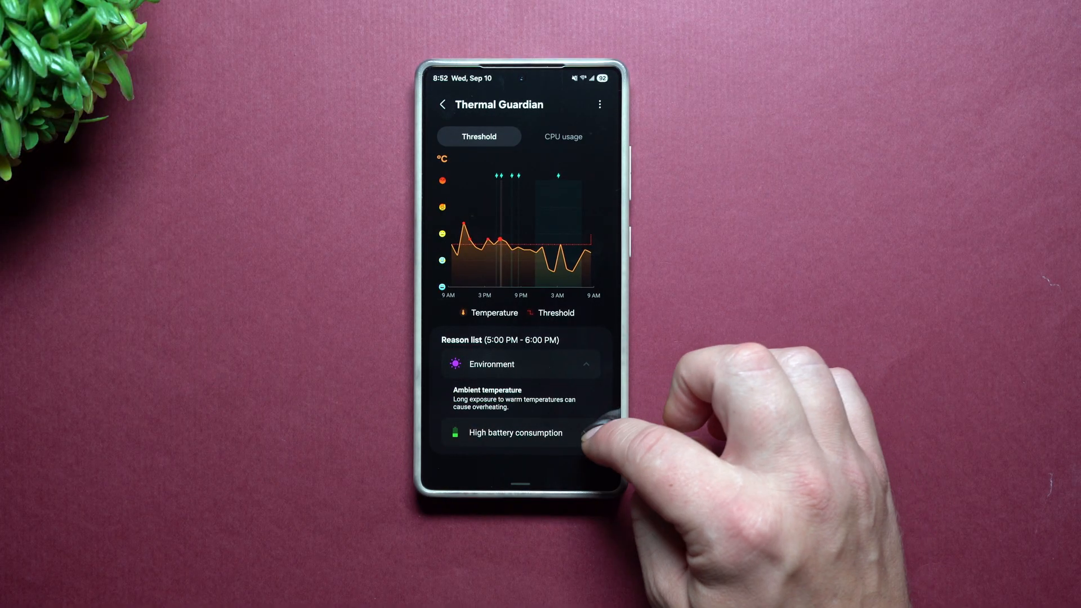
left_click(520, 365)
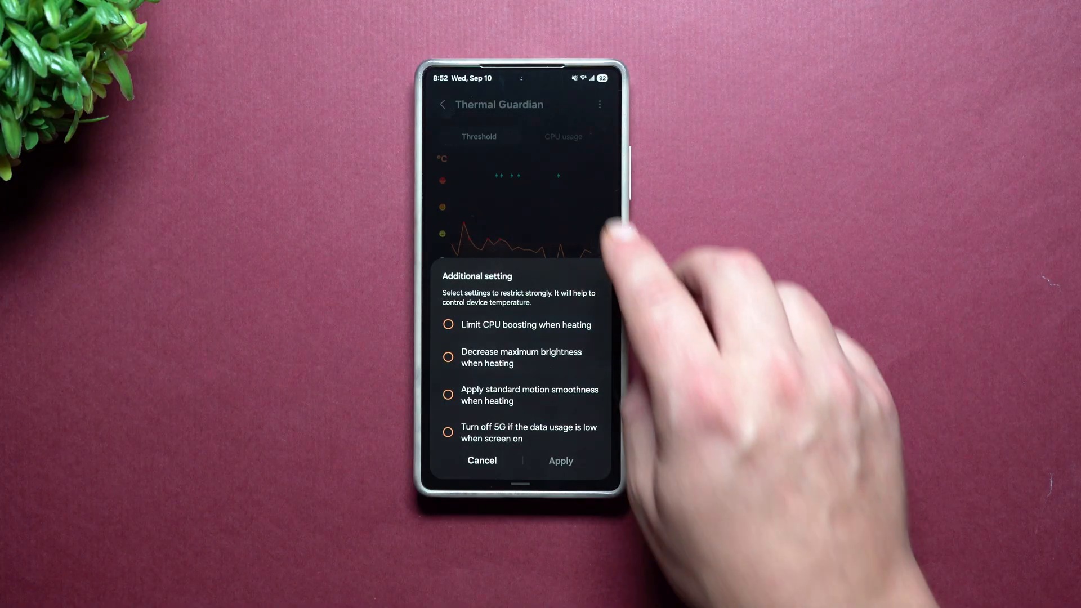
Cancel the Additional setting dialog without enabling any restrictions.
left_click(481, 460)
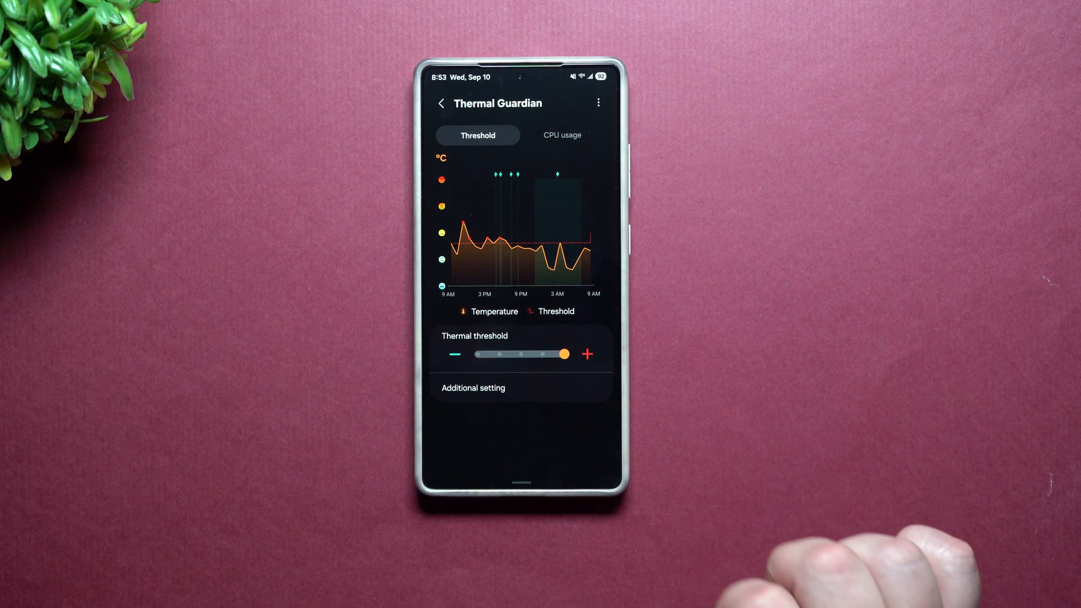
mouse_move(544, 372)
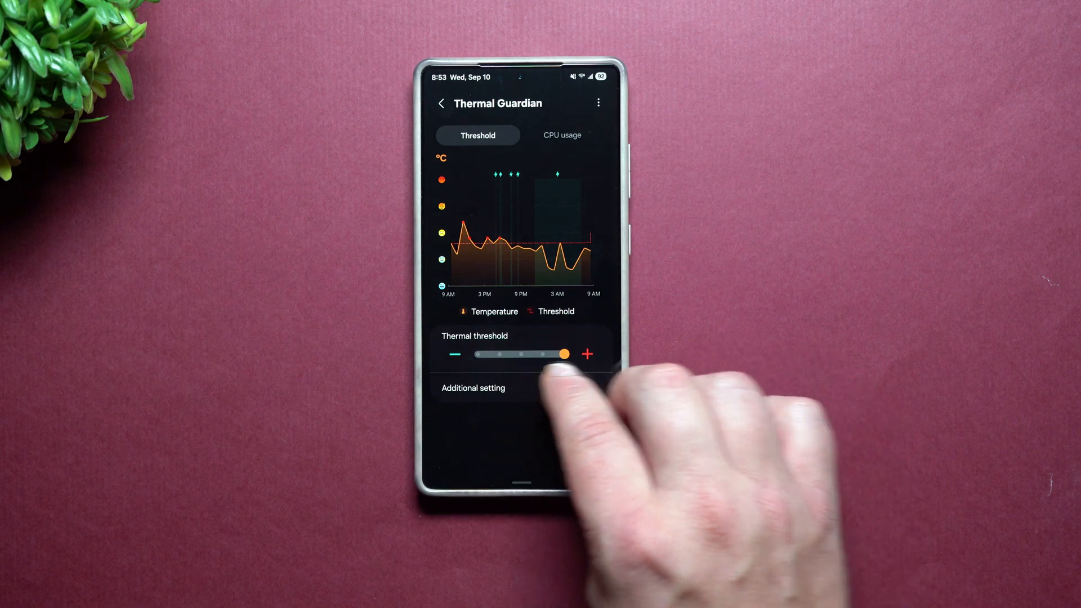